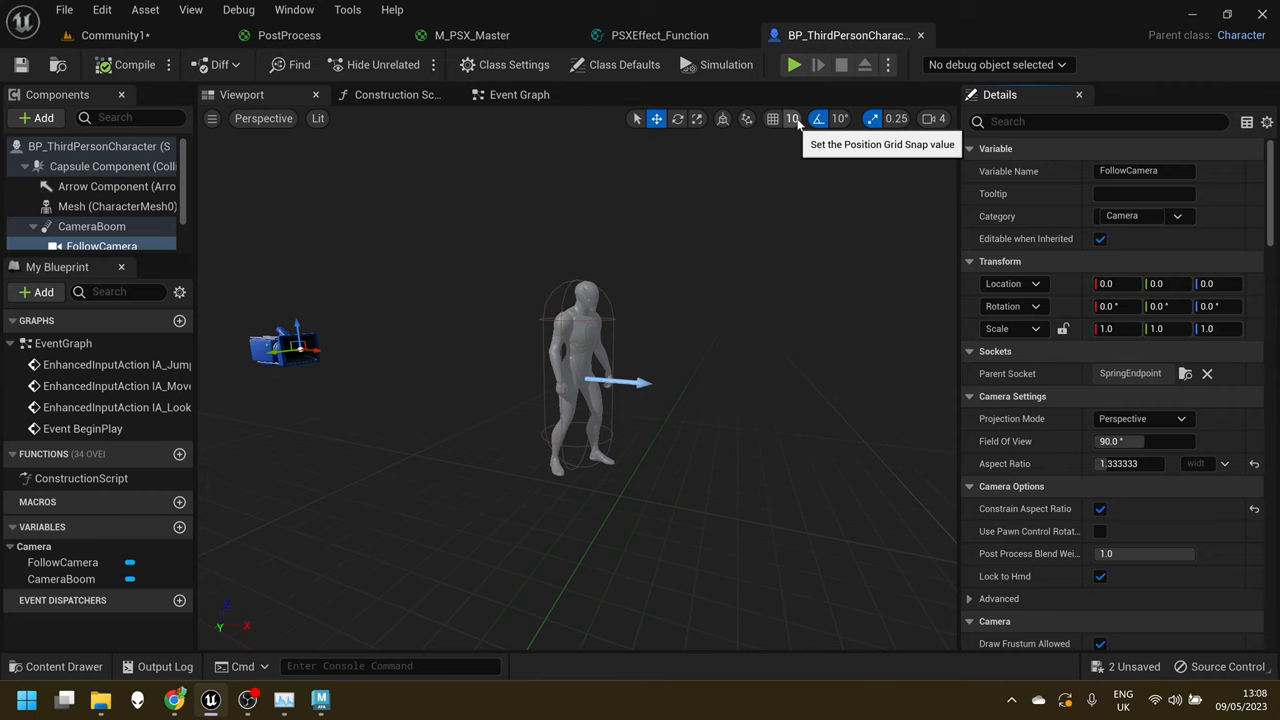
mouse_move(719, 347)
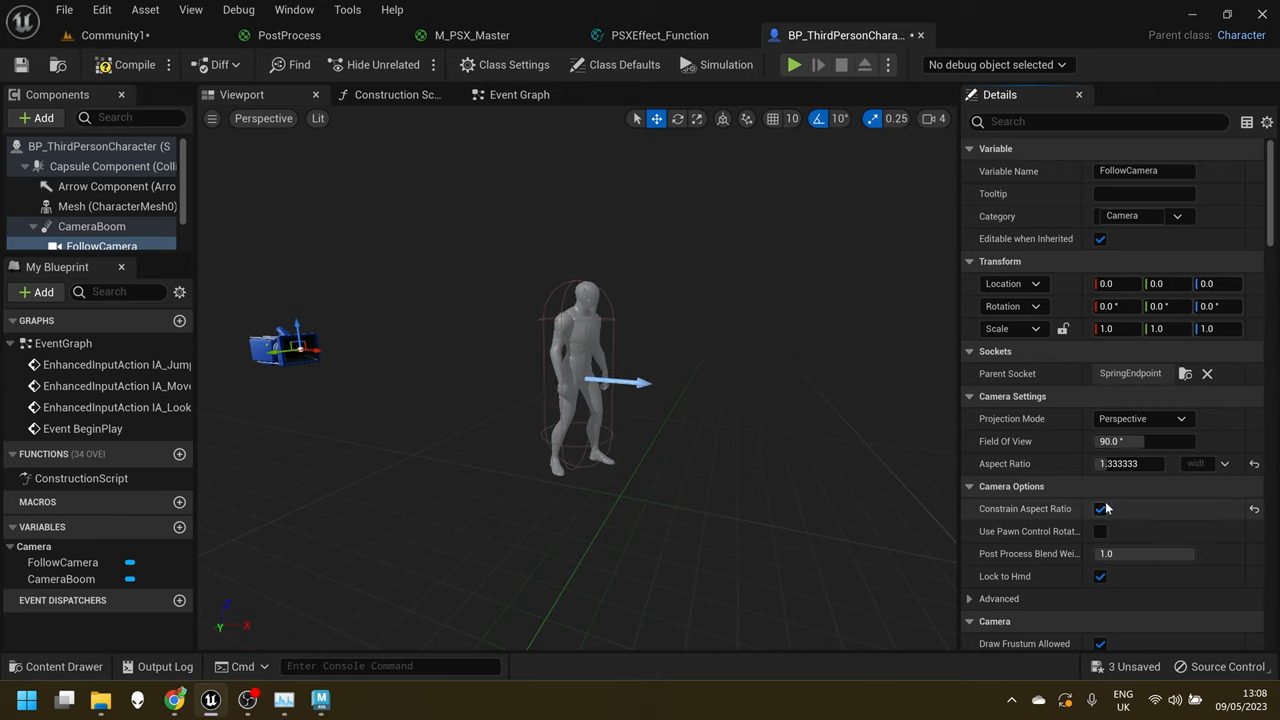
Pick the 640x480 (4:3, 1.33) SDTV preset as the FollowCamera aspect ratio.
click(1224, 463)
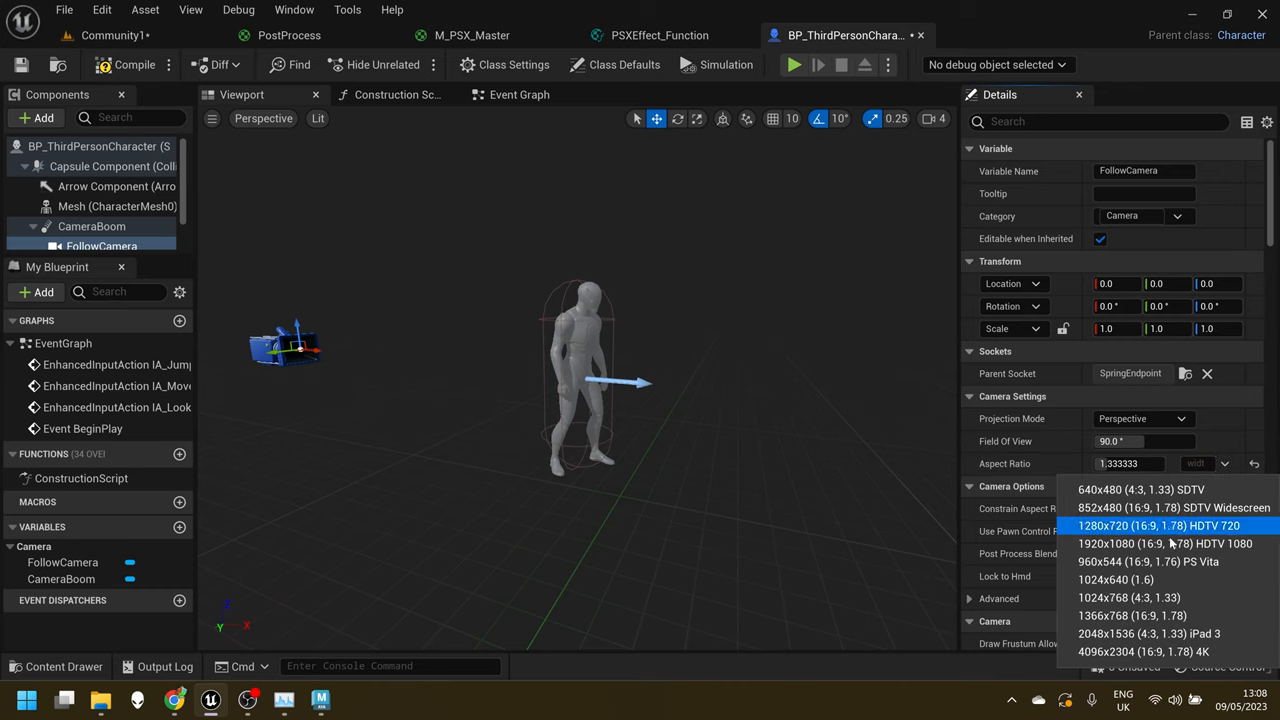
mouse_move(1140, 489)
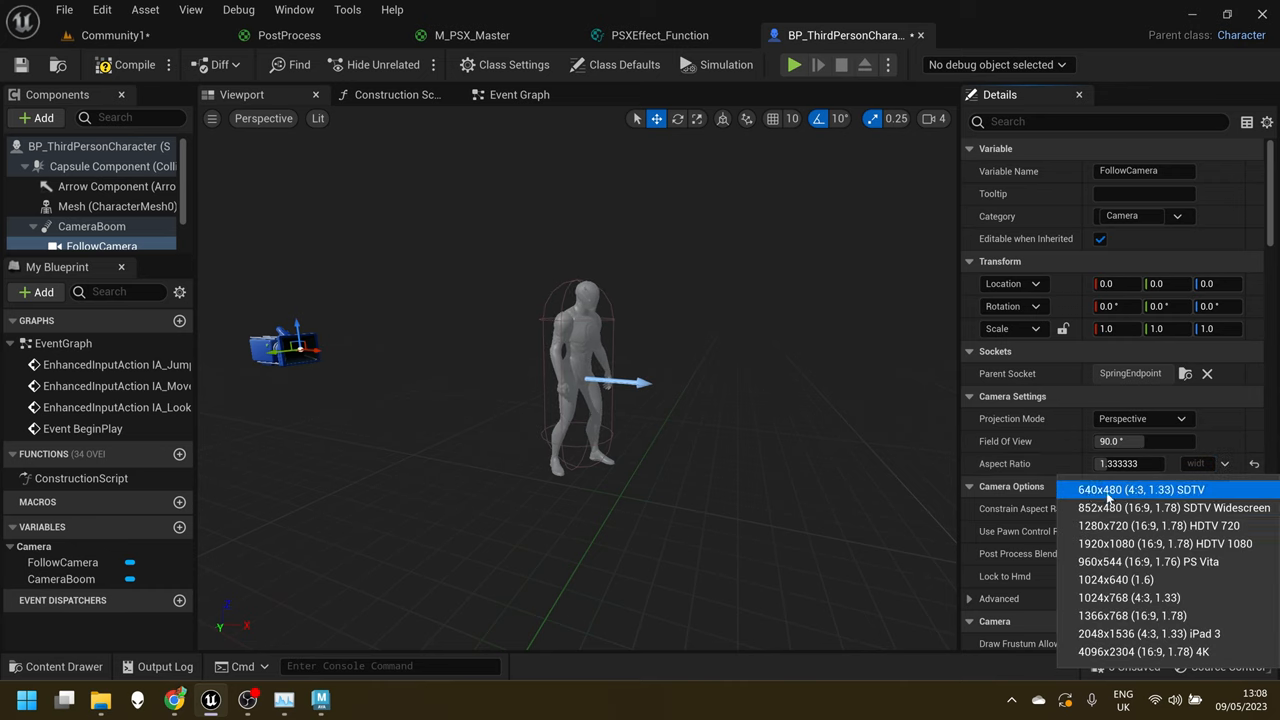
click(793, 64)
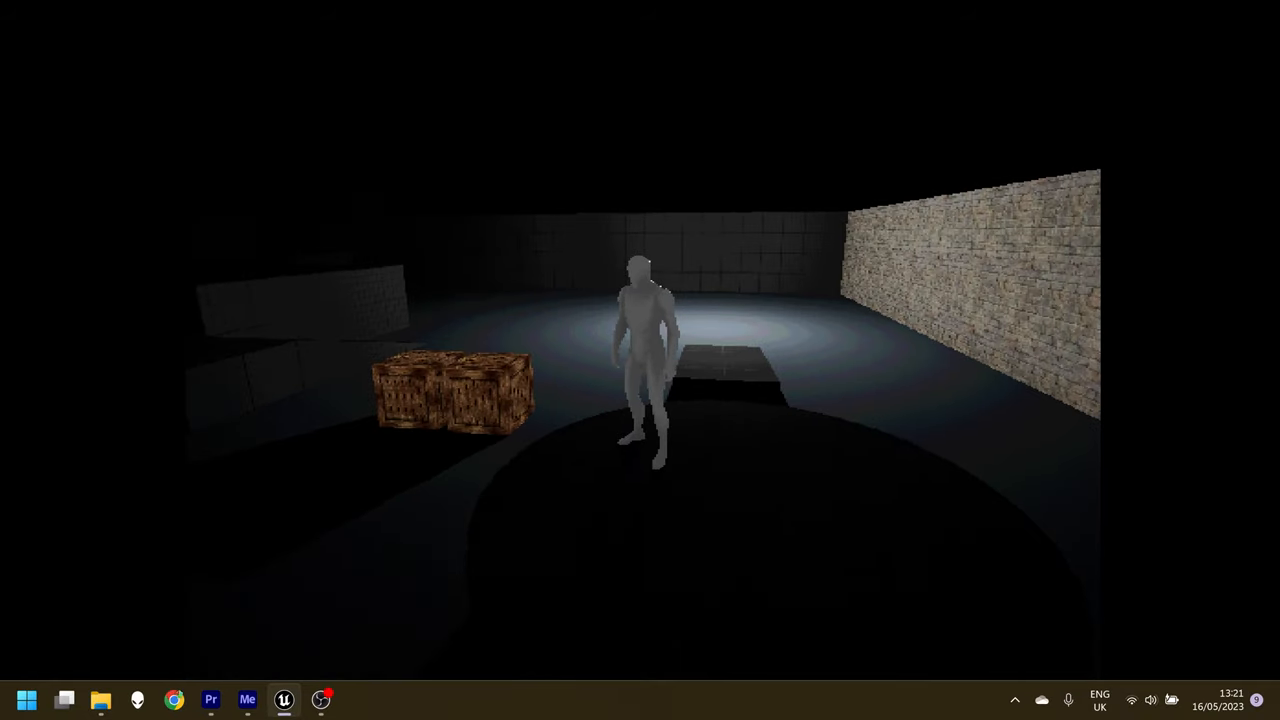
Launch Play In Editor to view the character in the dark walled test level.
click(320, 699)
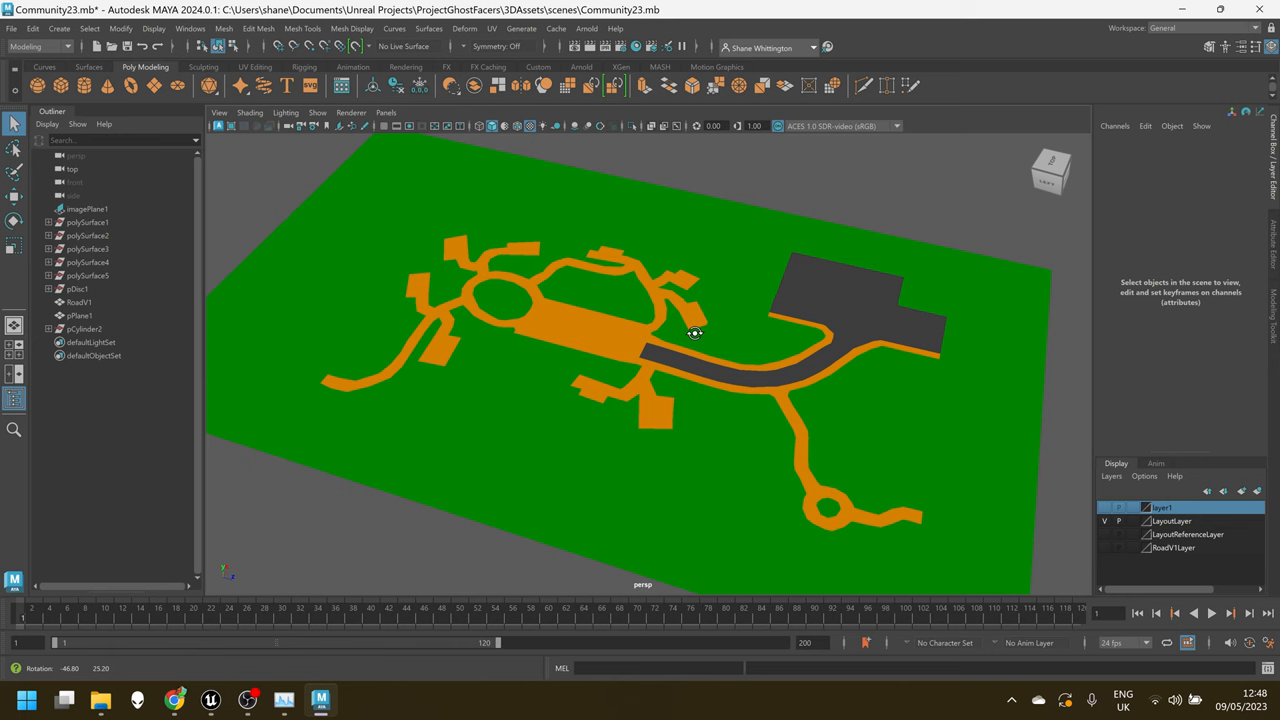
Orbit and zoom around pPlane1 to inspect the road, orange paths and junctions.
drag(695, 333, 640, 321)
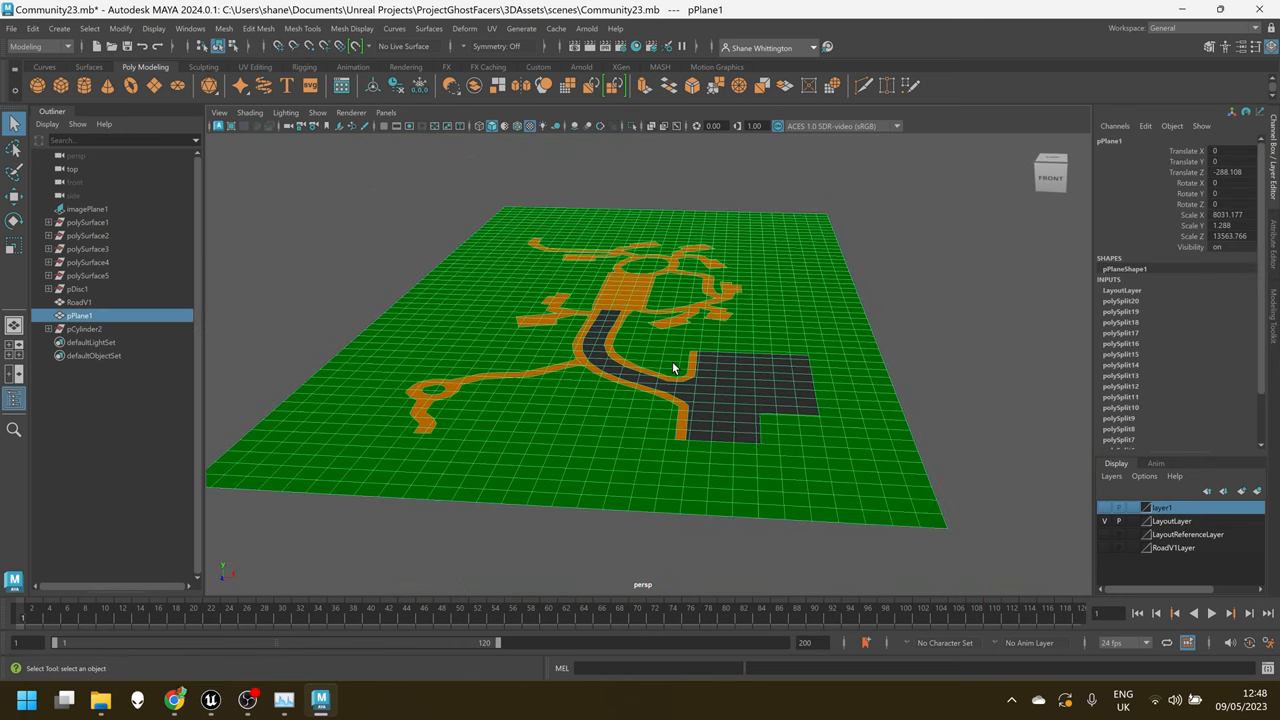
drag(673, 368, 643, 347)
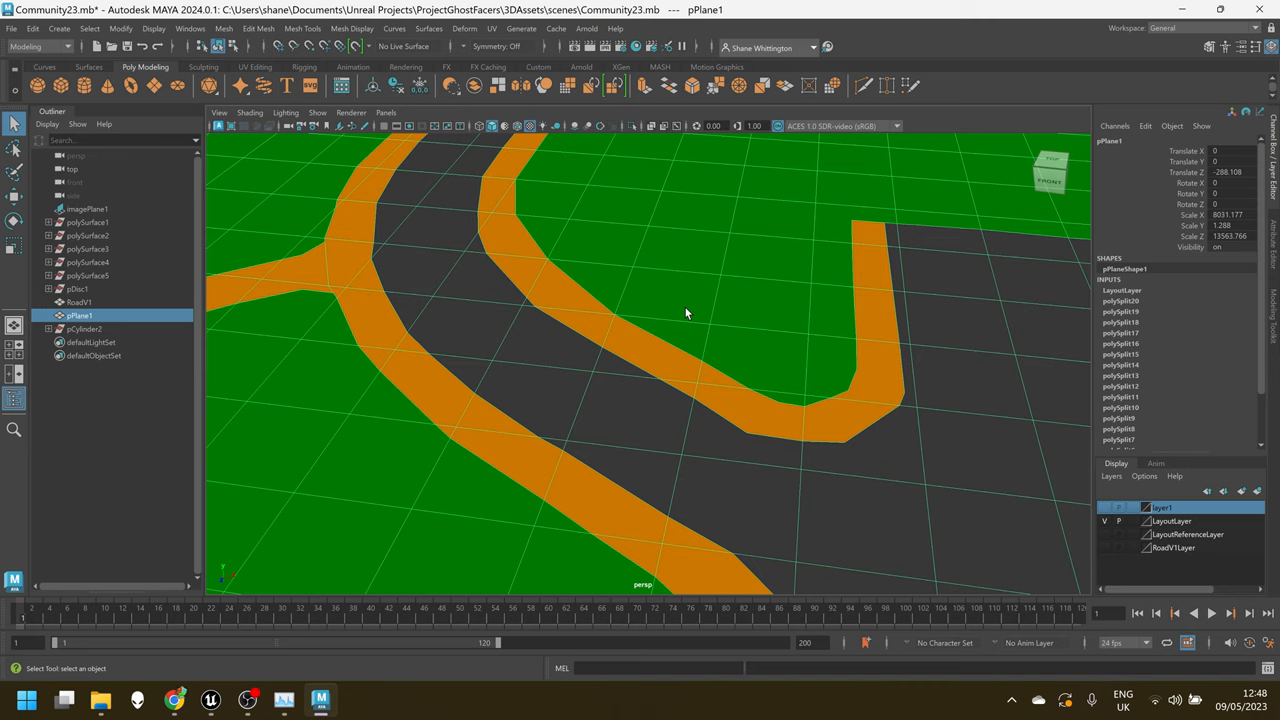
drag(686, 313, 788, 406)
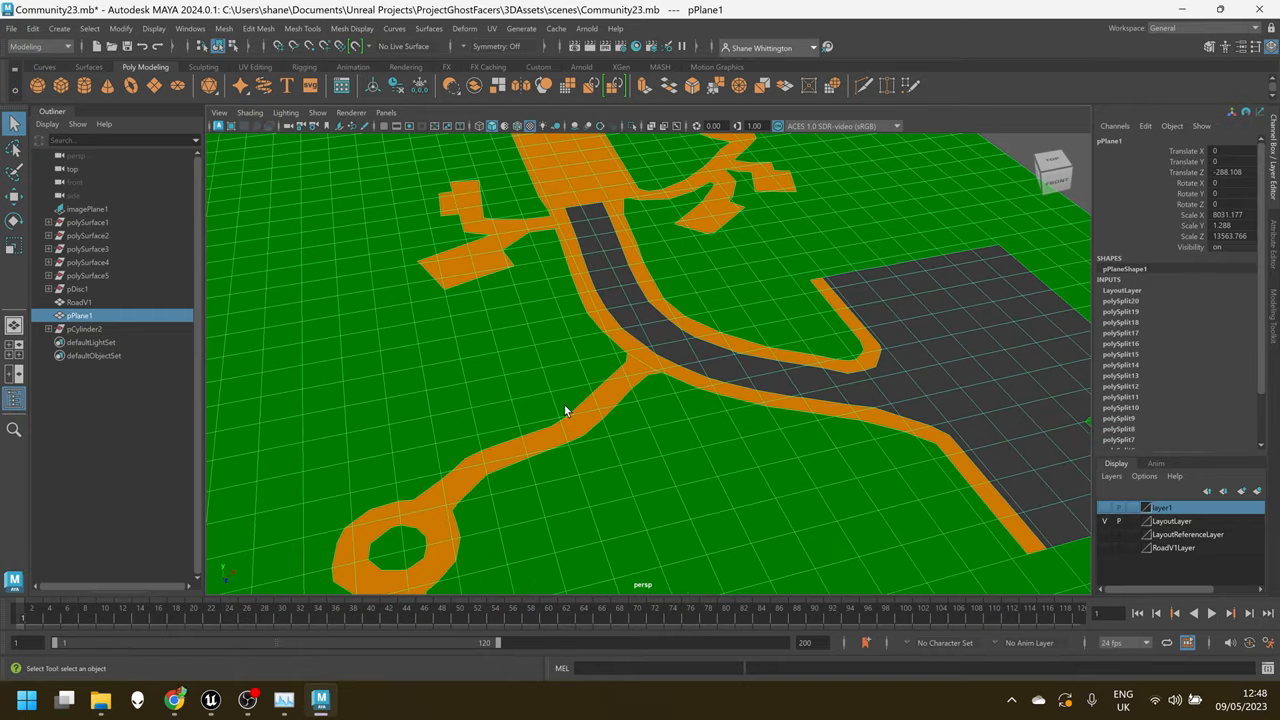
mouse_move(683, 412)
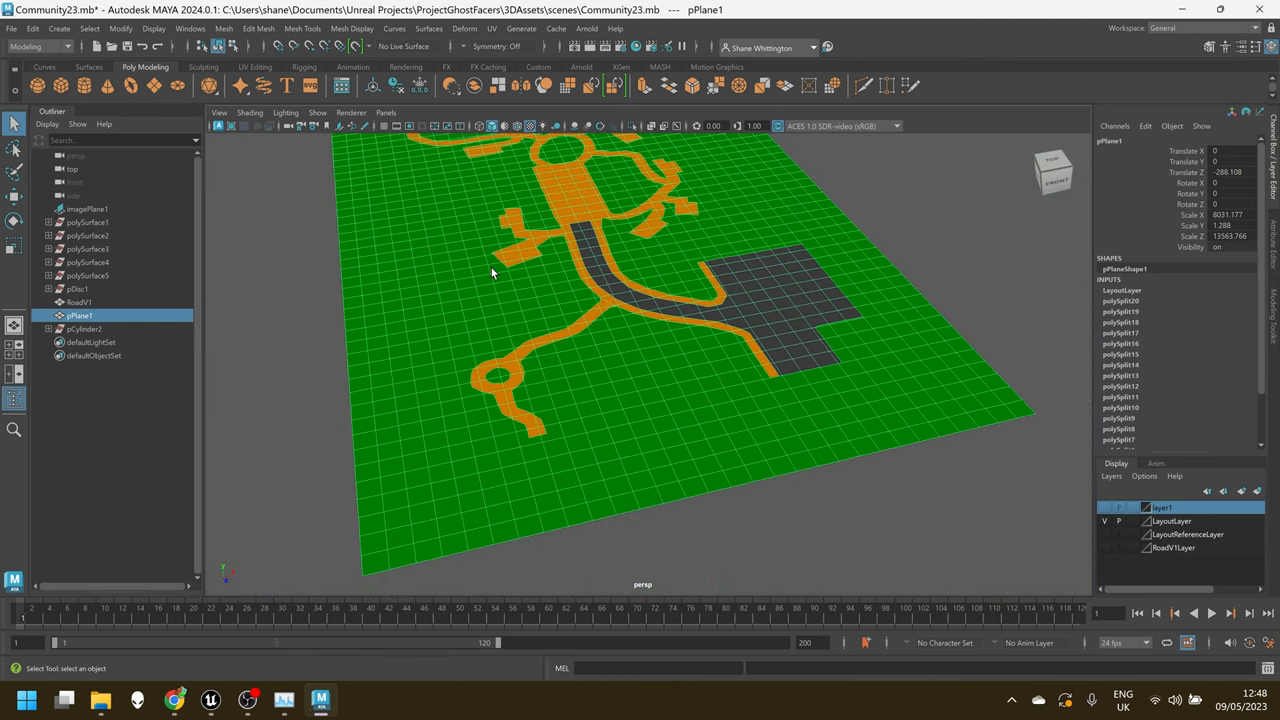
drag(490, 274, 507, 318)
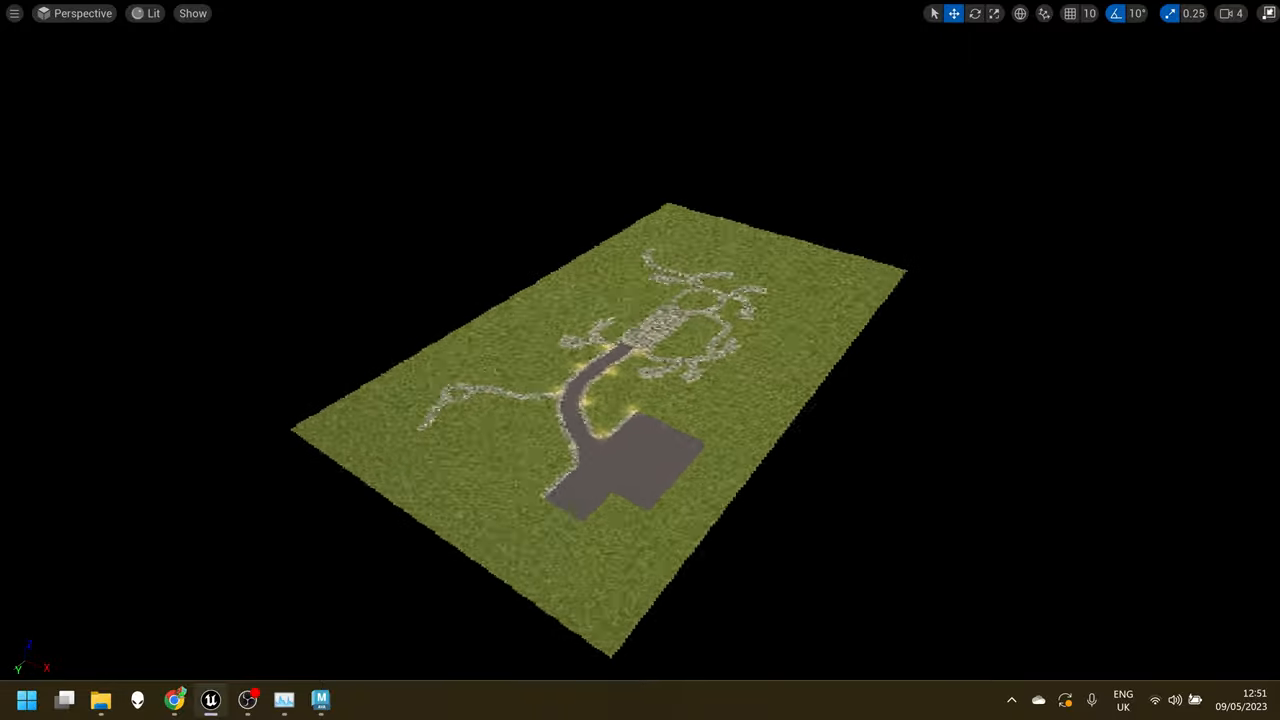
Orbit the GroundV1 static mesh to check its grass, cobble and tarmac textures.
drag(640, 400, 600, 440)
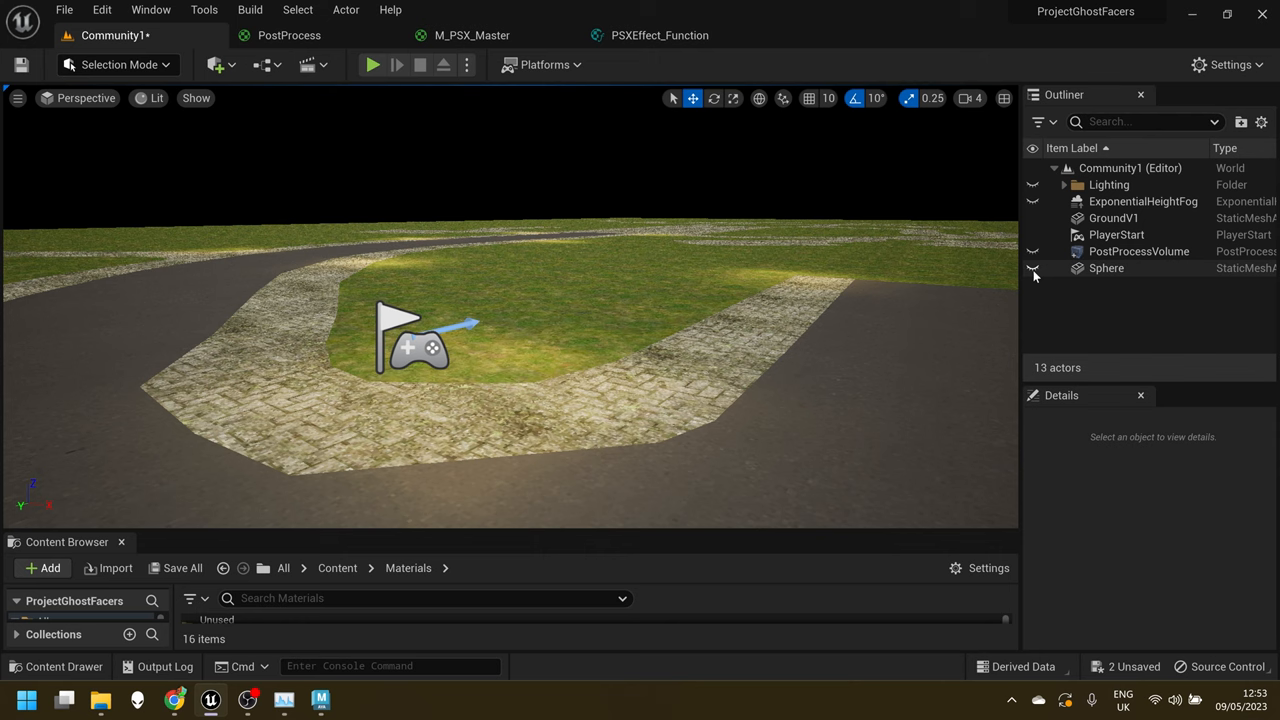
Make the Sphere sky dome and ExponentialHeightFog visible via their Outliner eye icons.
click(1033, 268)
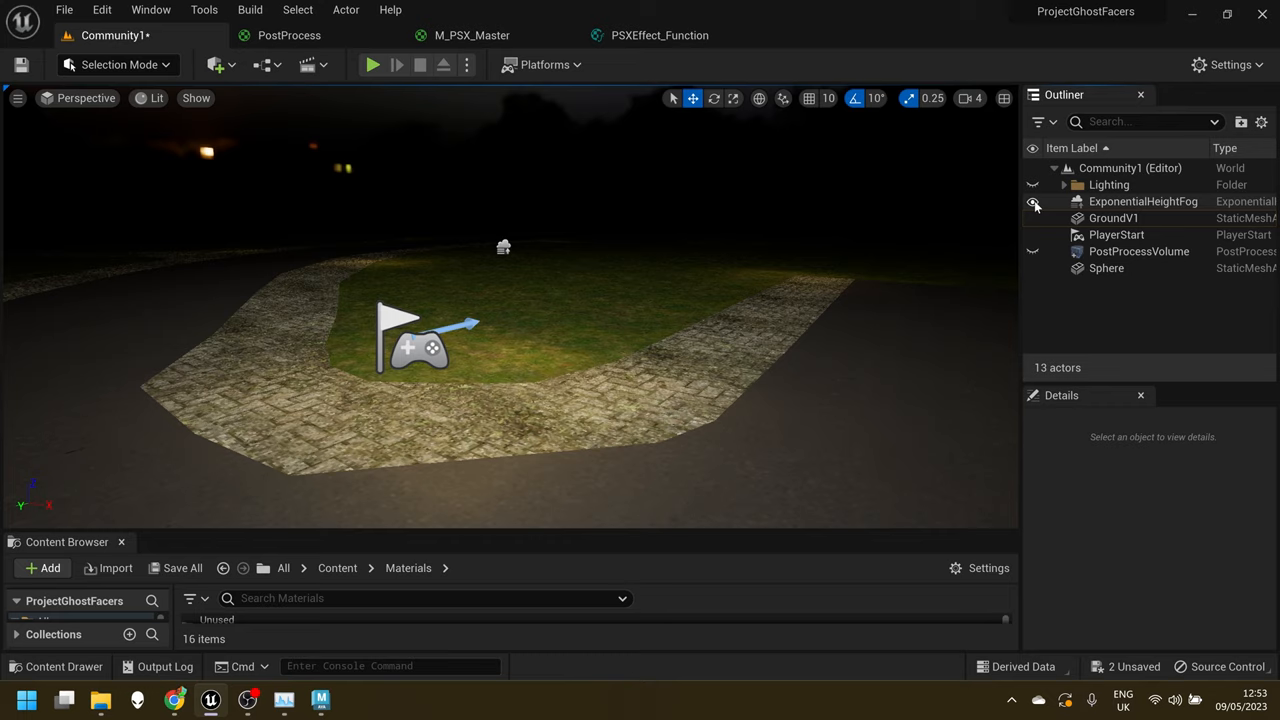
click(372, 64)
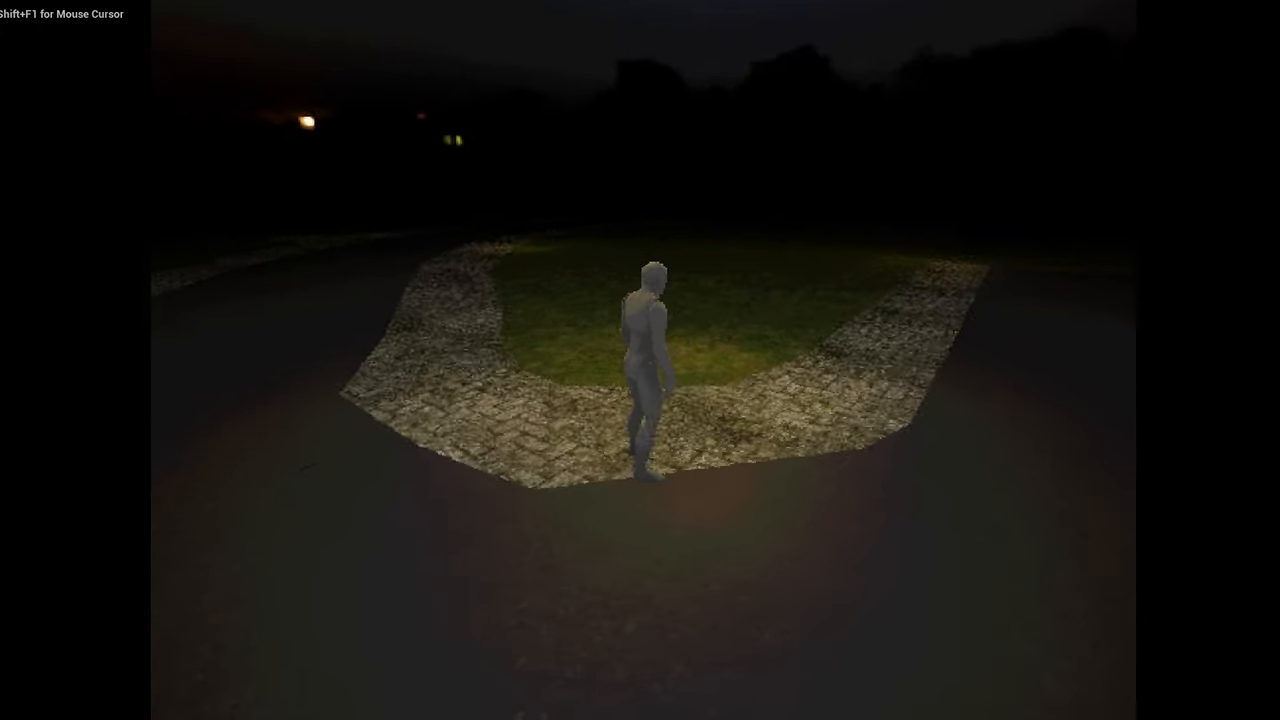
Run the third-person character forward along the cobbled path with W.
key(w)
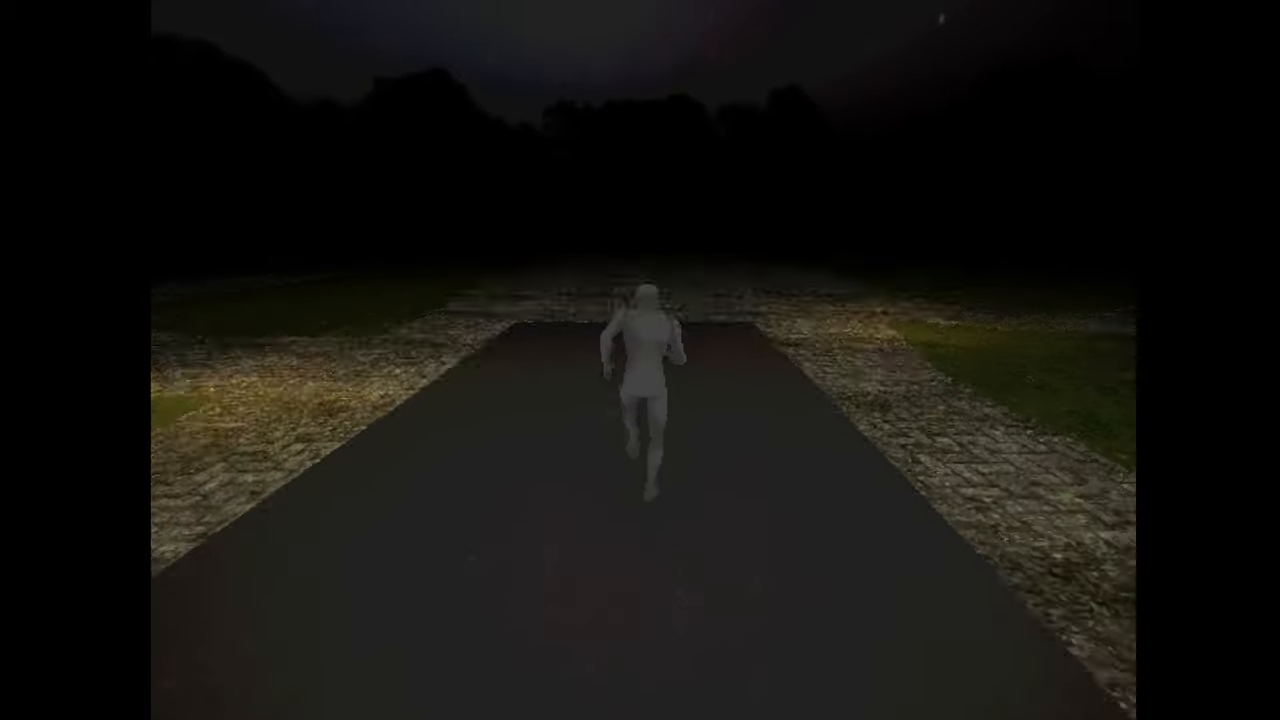
key(w)
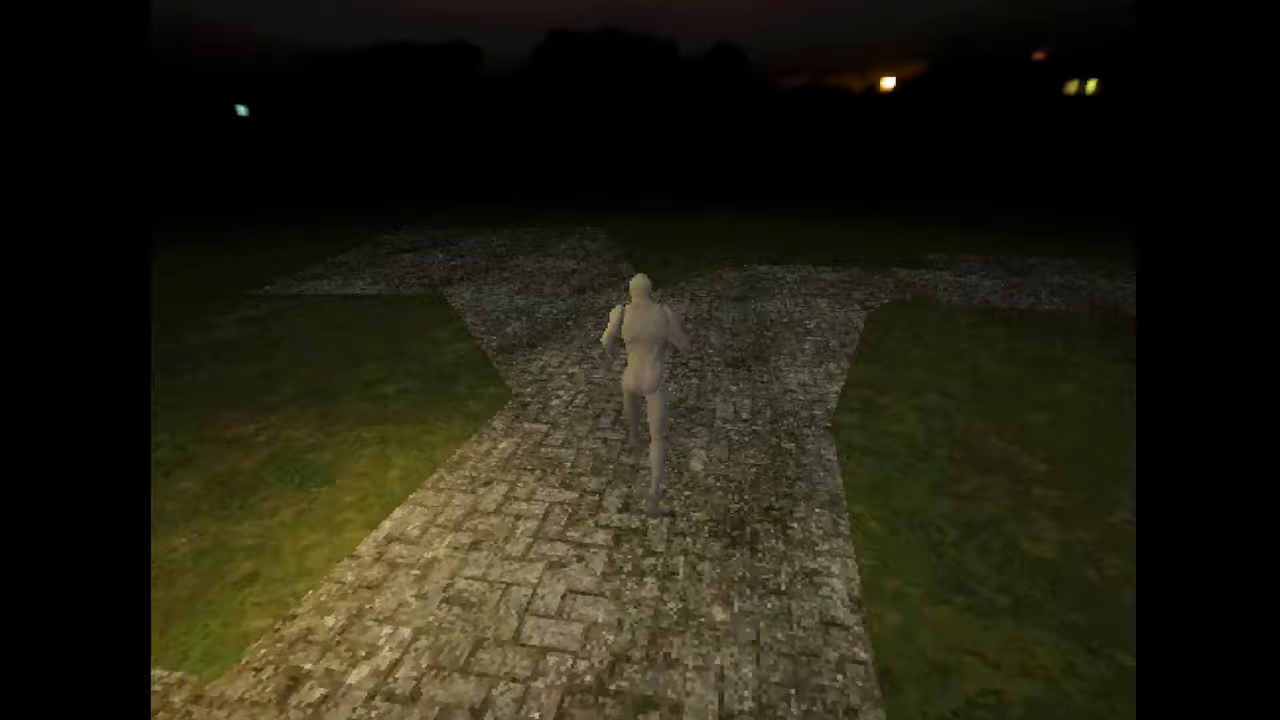